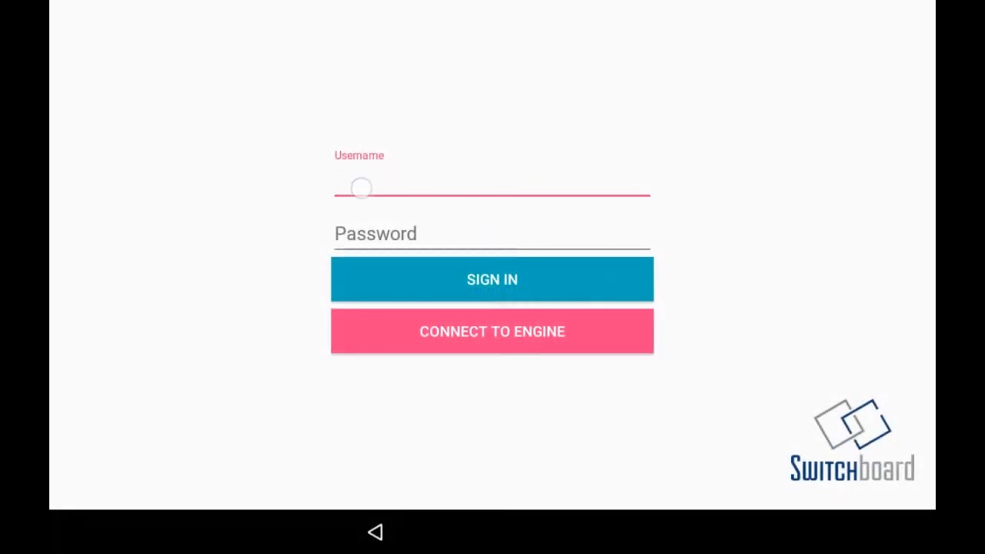
Sign in to Switchboard ELD as username 'test' with its password.
left_click(492, 187)
type("t")
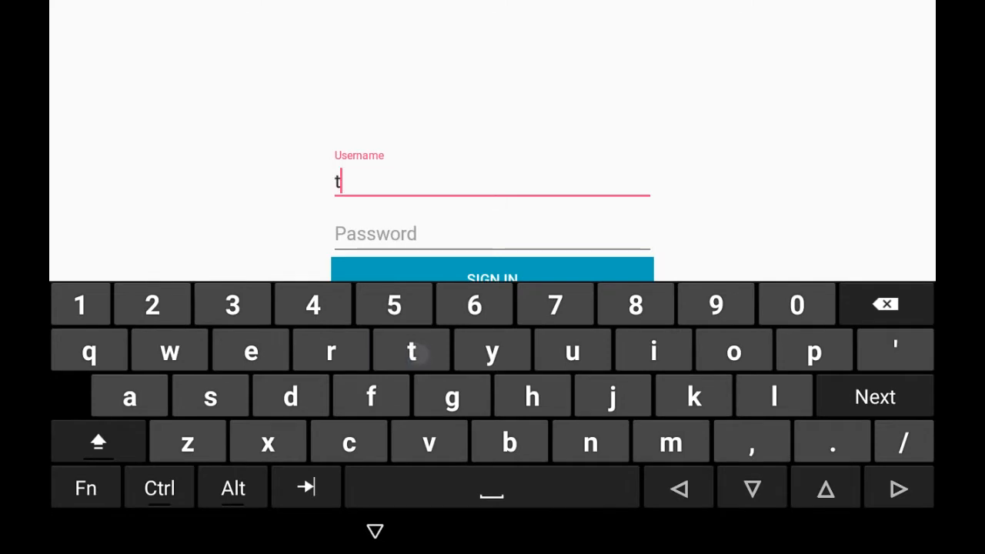
type("est")
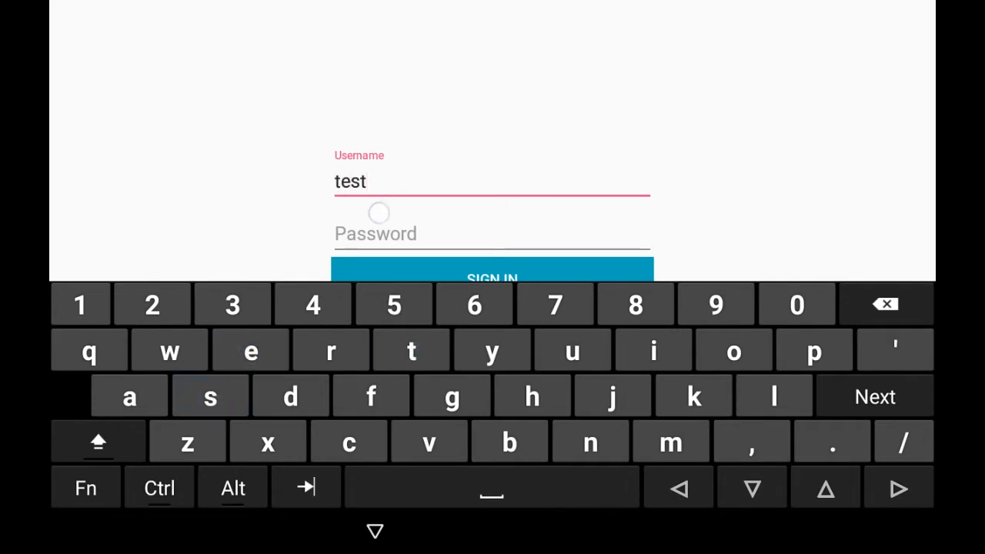
left_click(492, 233)
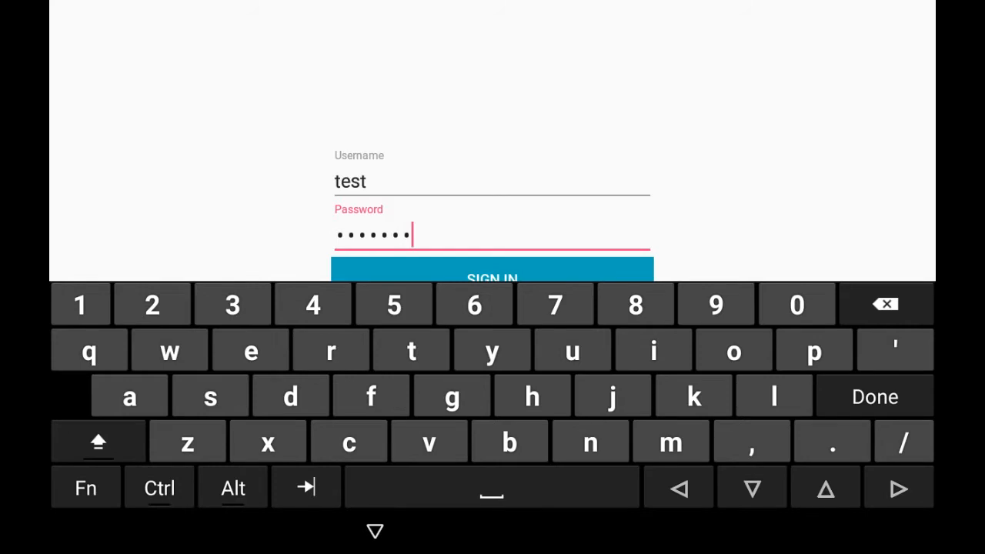
left_click(492, 269)
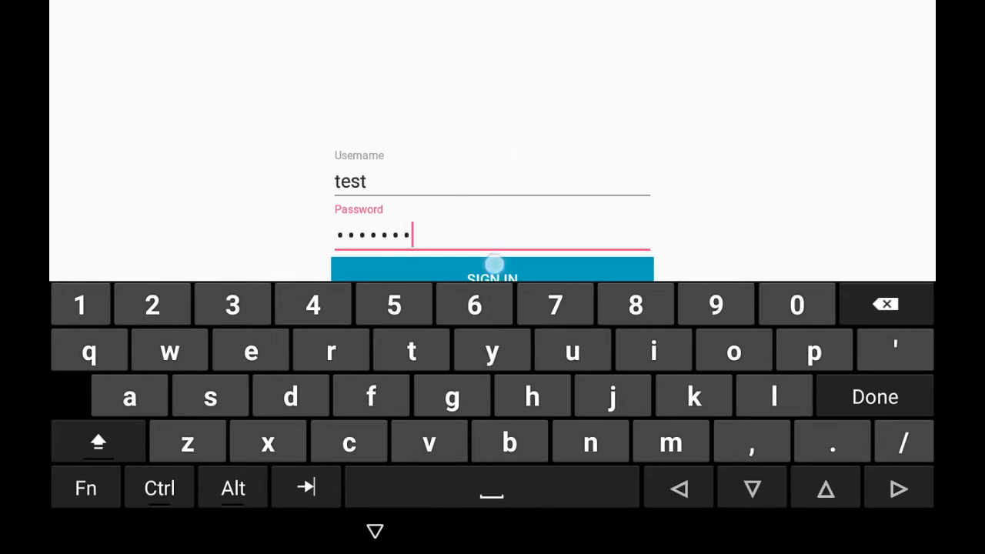
left_click(492, 273)
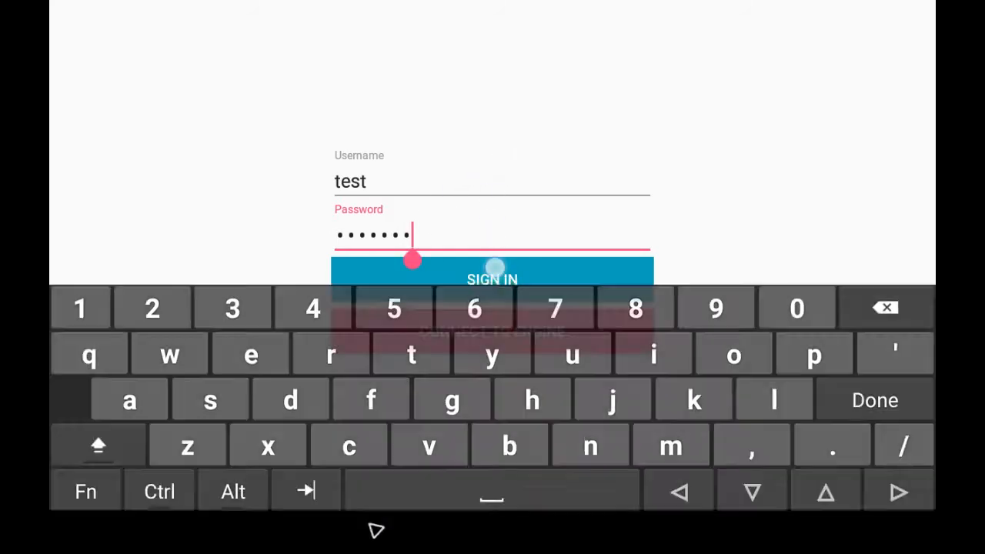
left_click(492, 279)
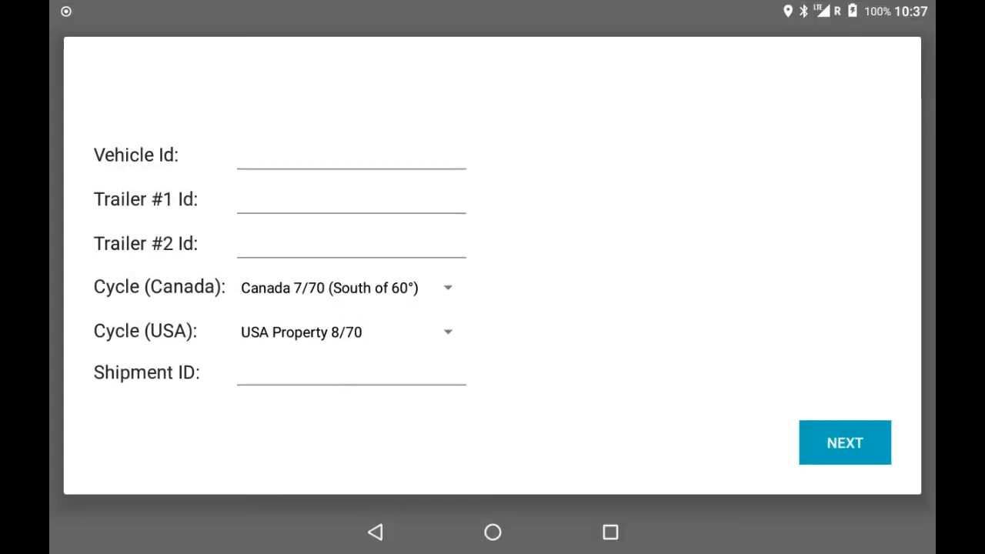
Enter vehicle ID 152 and trailer #1 ID r123 on the trip form.
left_click(843, 442)
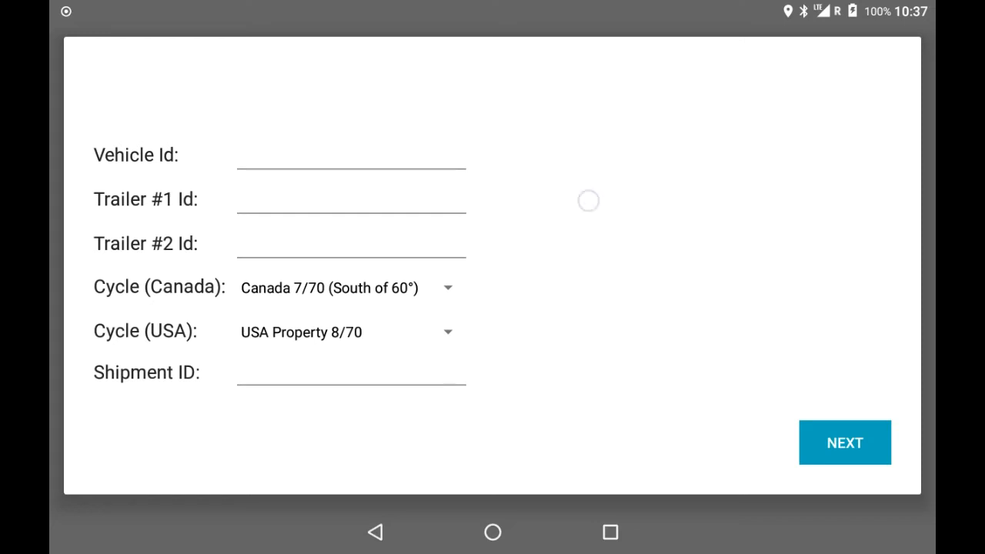
left_click(350, 155)
type("152")
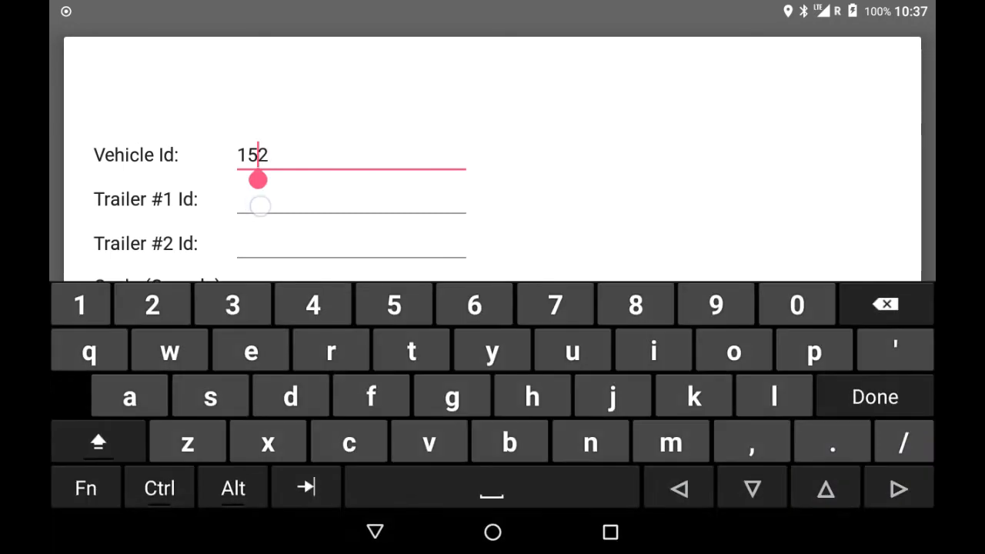
type("r")
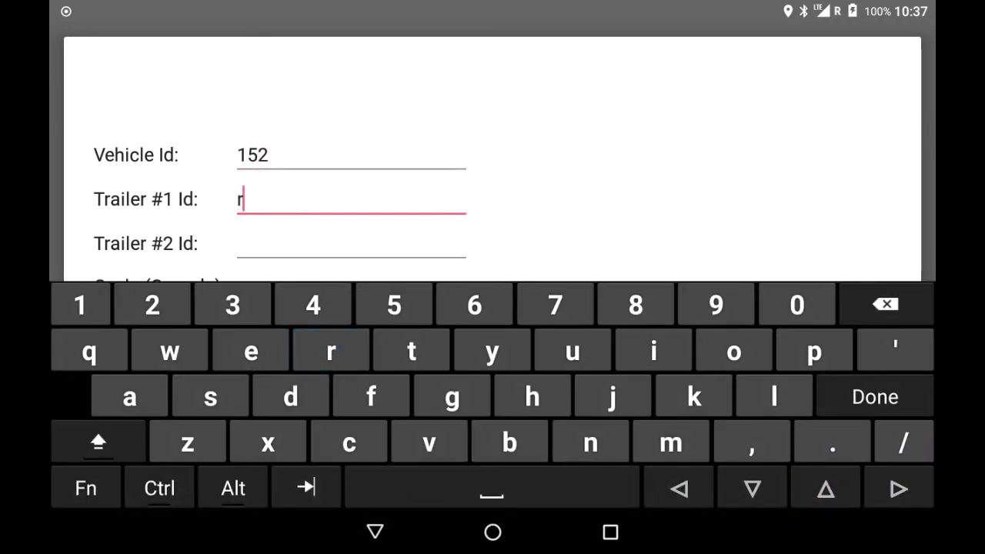
type("15")
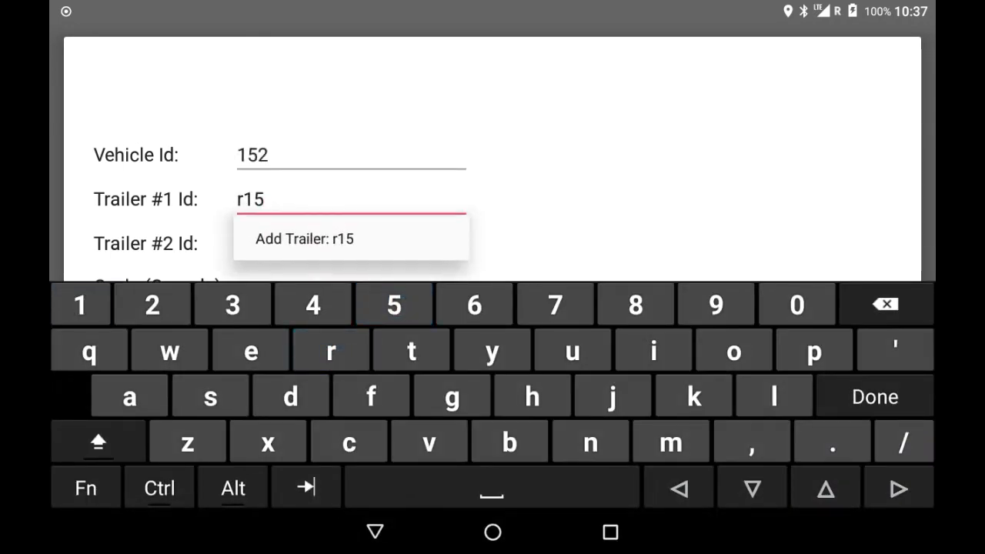
type("23")
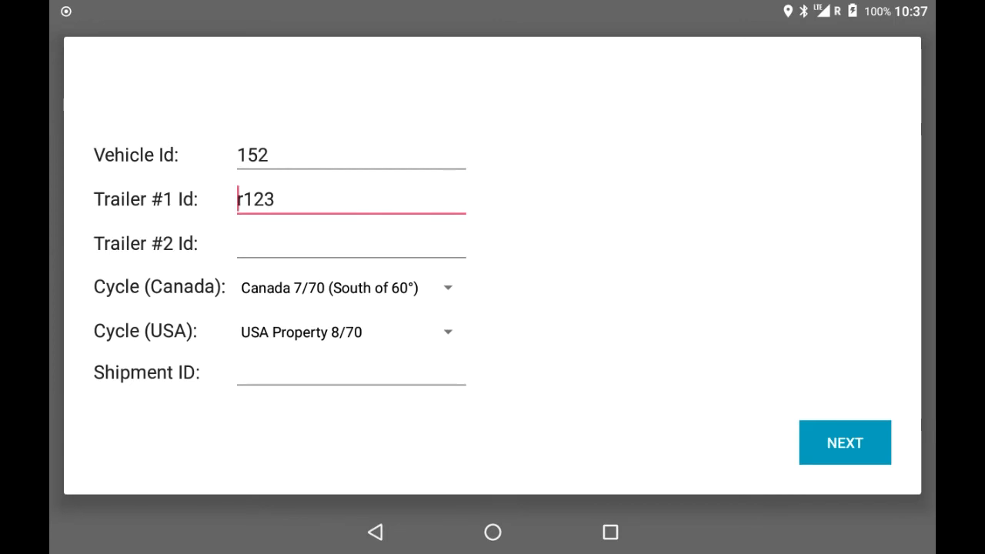
Keep the Canada 7/70 (South of 60°) and USA Property 8/70 cycles.
left_click(446, 286)
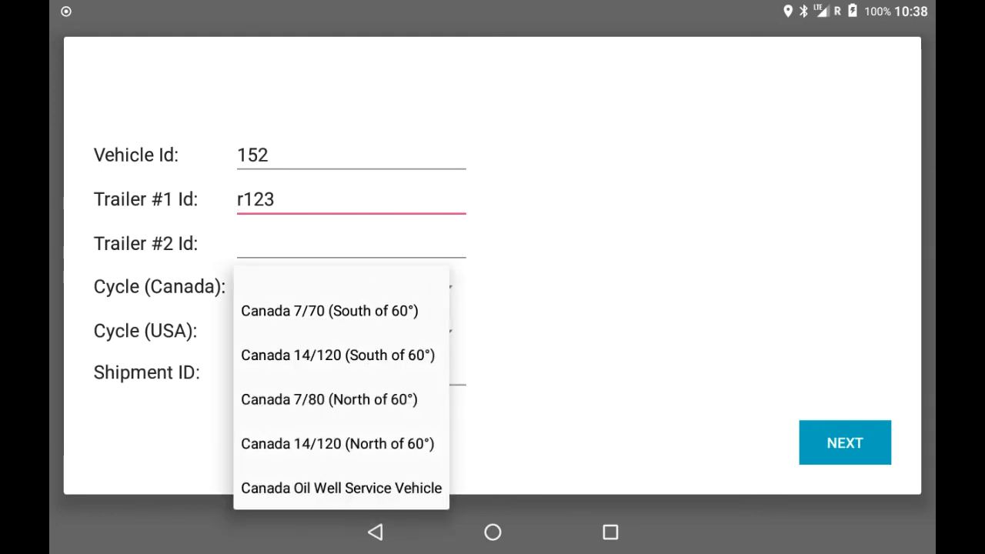
left_click(329, 310)
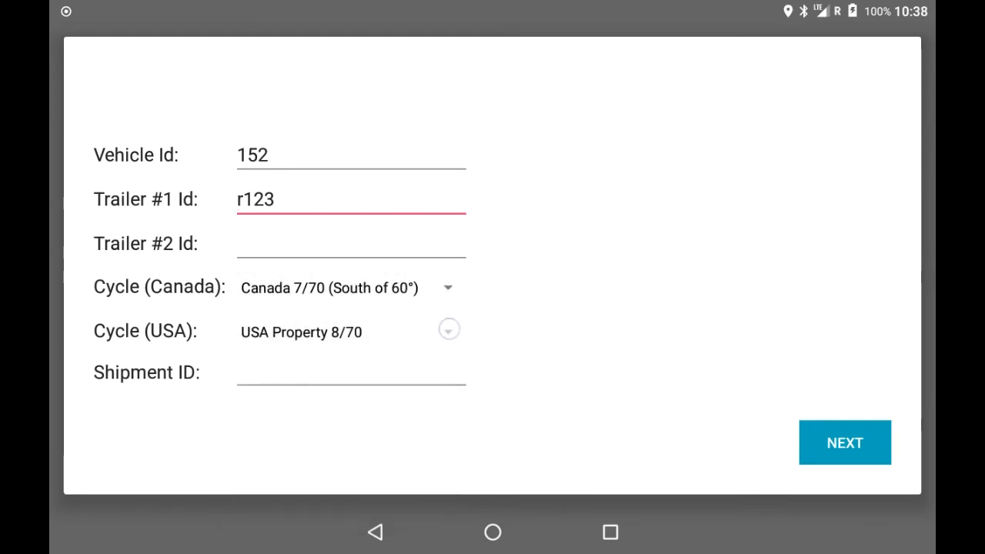
left_click(448, 329)
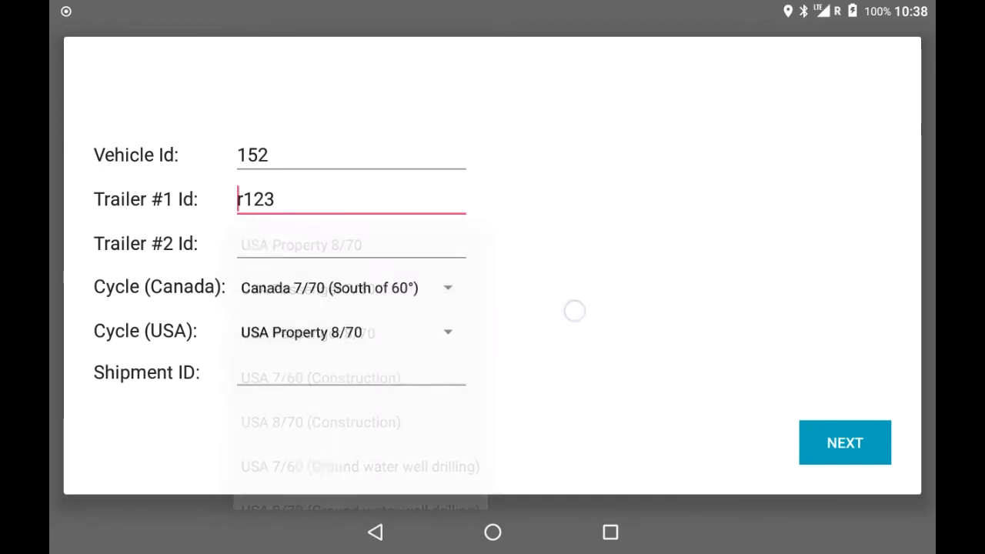
Enter shipment ID 100 and submit the trip details.
left_click(350, 377)
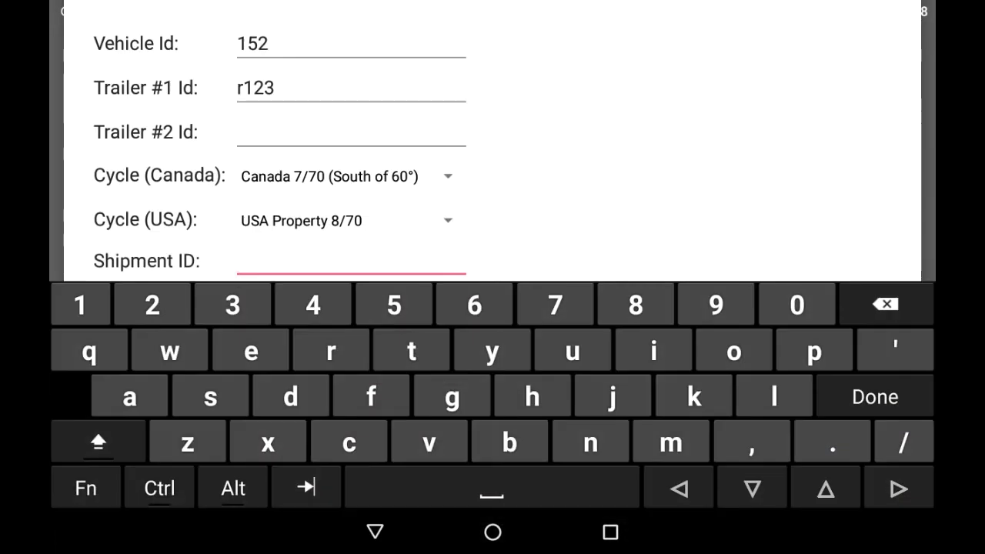
type("100")
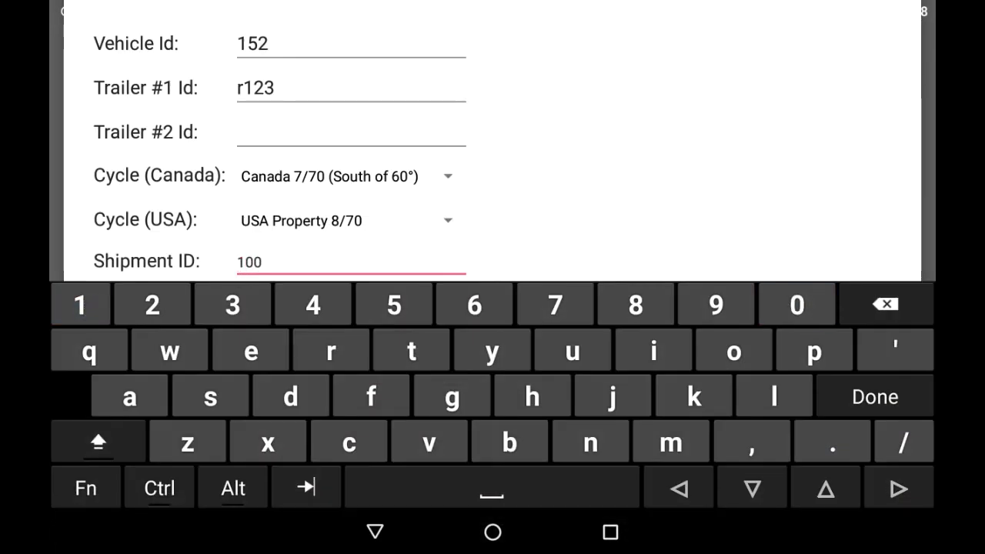
left_click(874, 396)
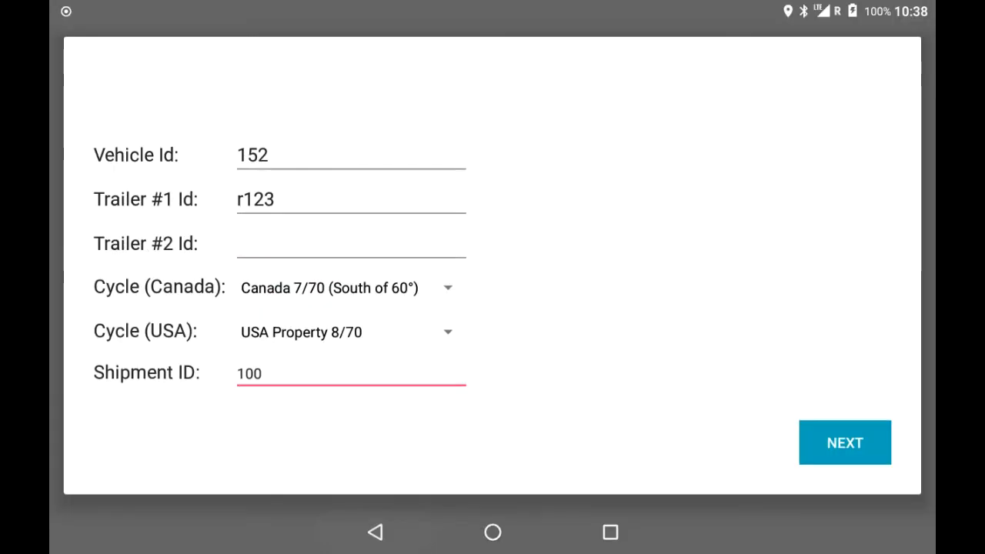
left_click(844, 443)
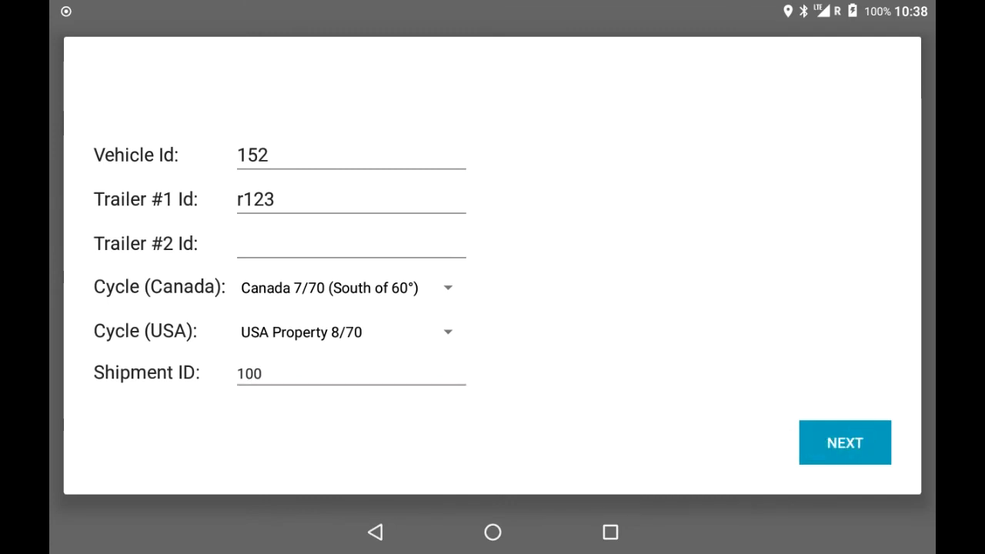
left_click(844, 443)
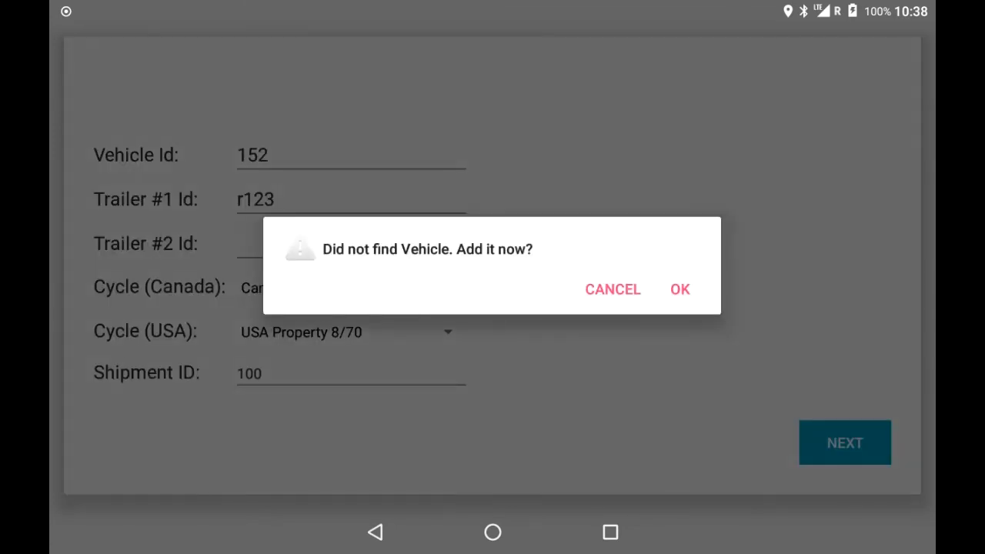
Accept adding unrecognised vehicle 152 as a new vehicle.
left_click(680, 288)
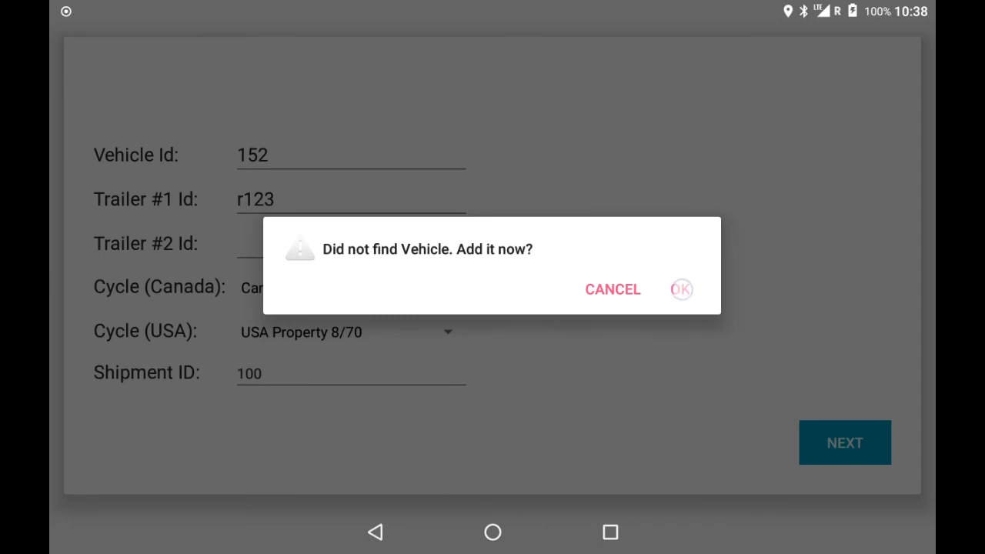
left_click(681, 288)
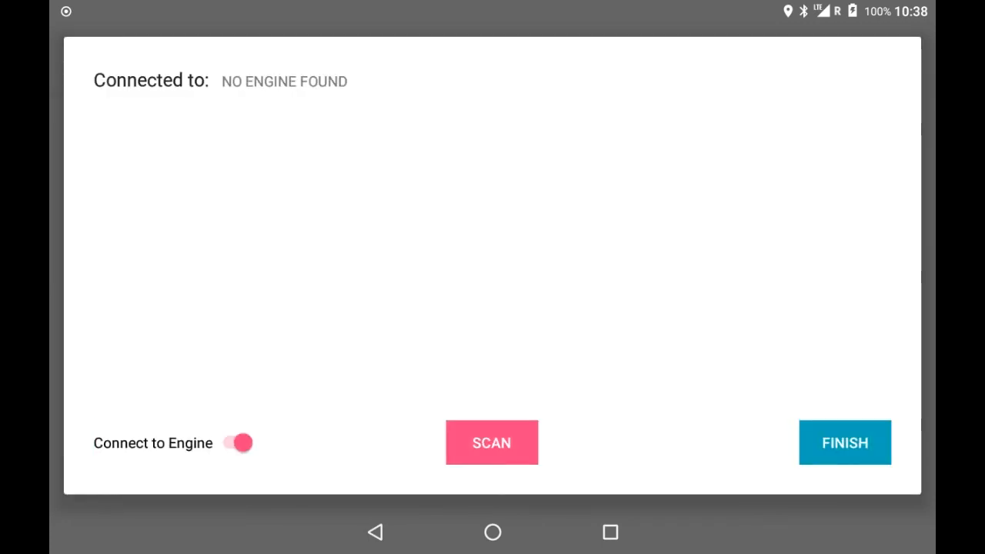
left_click(491, 442)
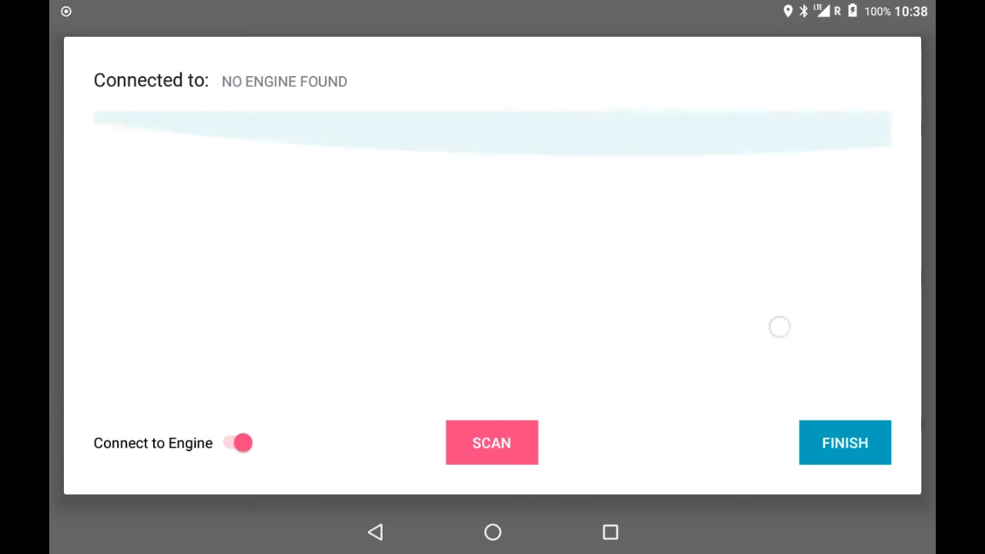
Finish the engine connection step with no engine, starting the log load.
left_click(845, 443)
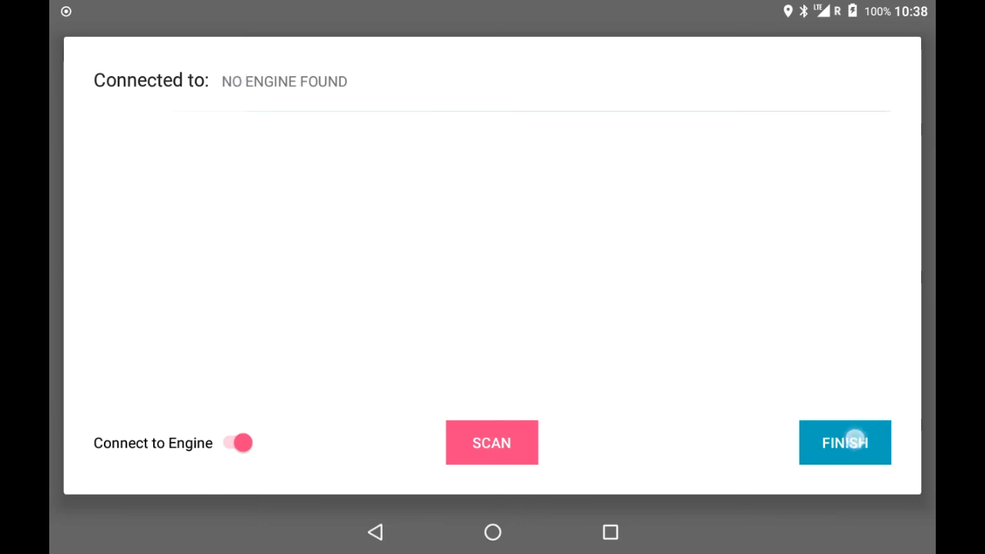
left_click(844, 443)
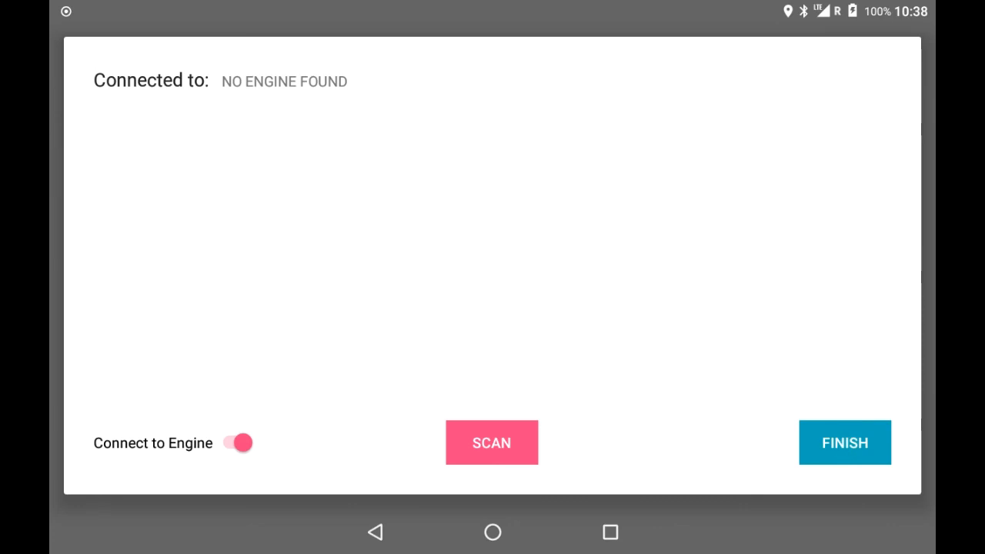
left_click(844, 442)
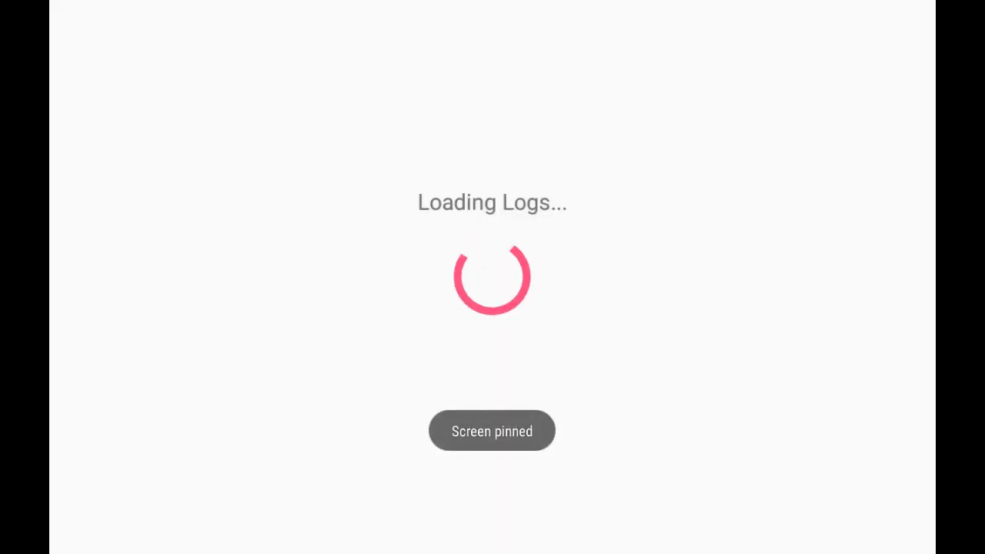